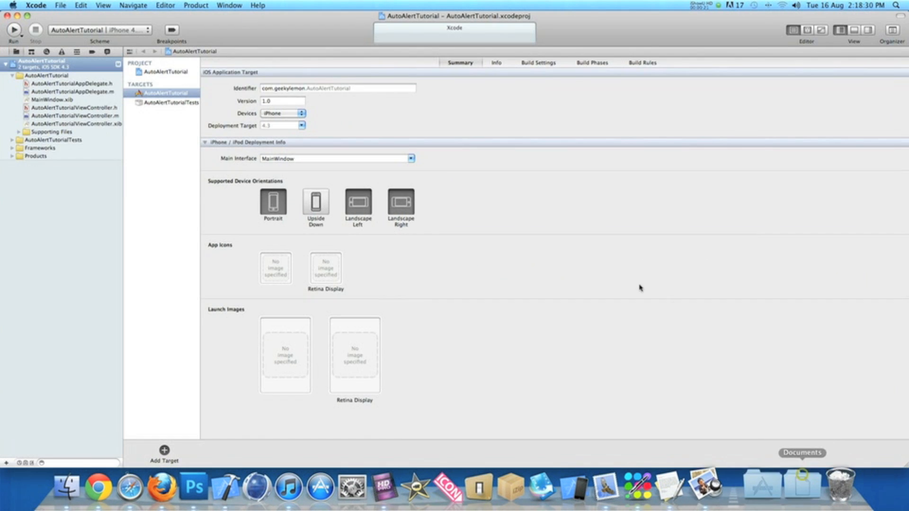
{"action": "mouse_move", "coordinate": [614, 276]}
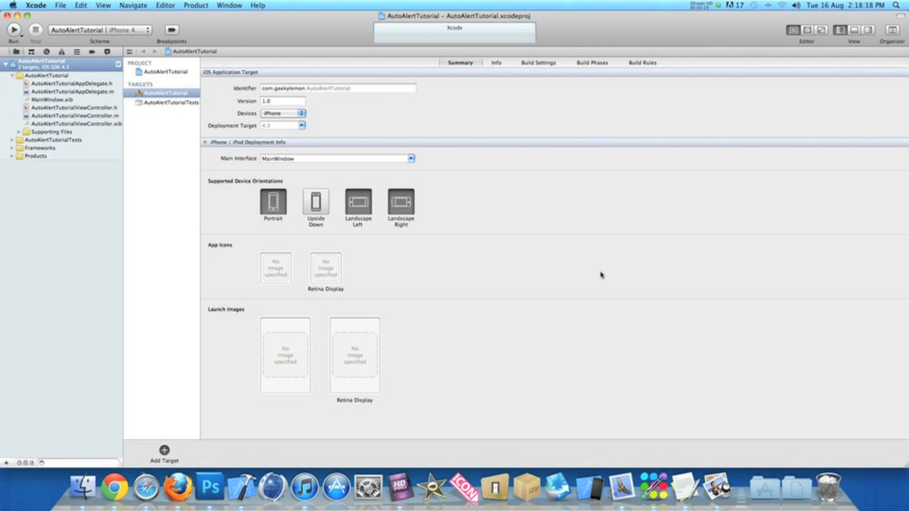
{"action": "mouse_move", "coordinate": [576, 281]}
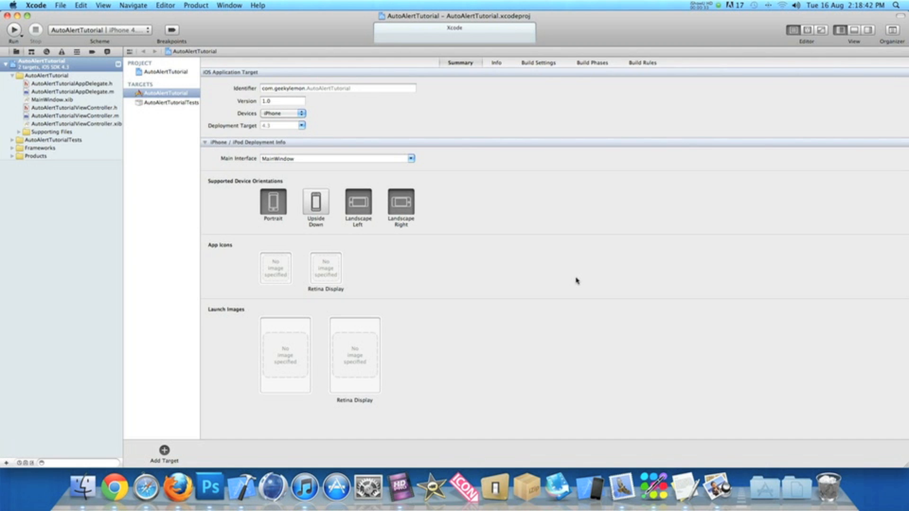
{"action": "mouse_move", "coordinate": [83, 118]}
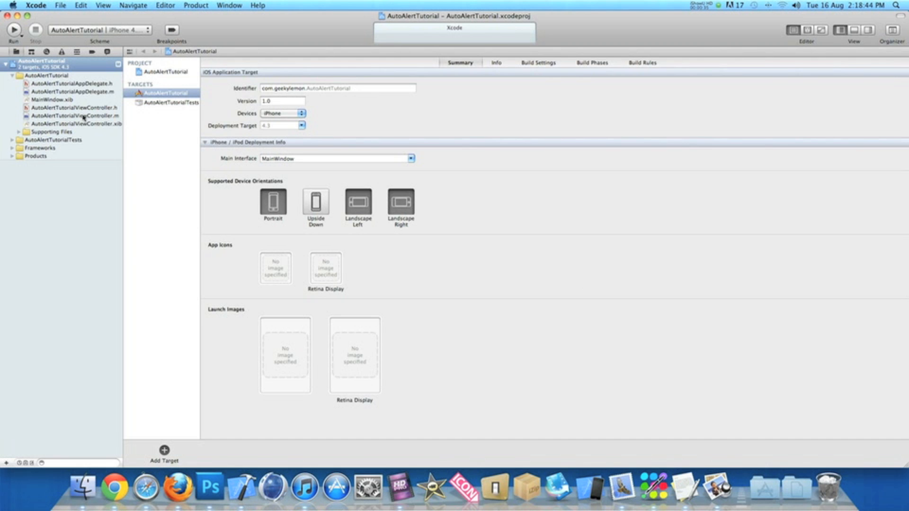
Step: Open AutoAlertTutorialViewController.m from the Project Navigator
{"action": "left_click", "coordinate": [76, 116]}
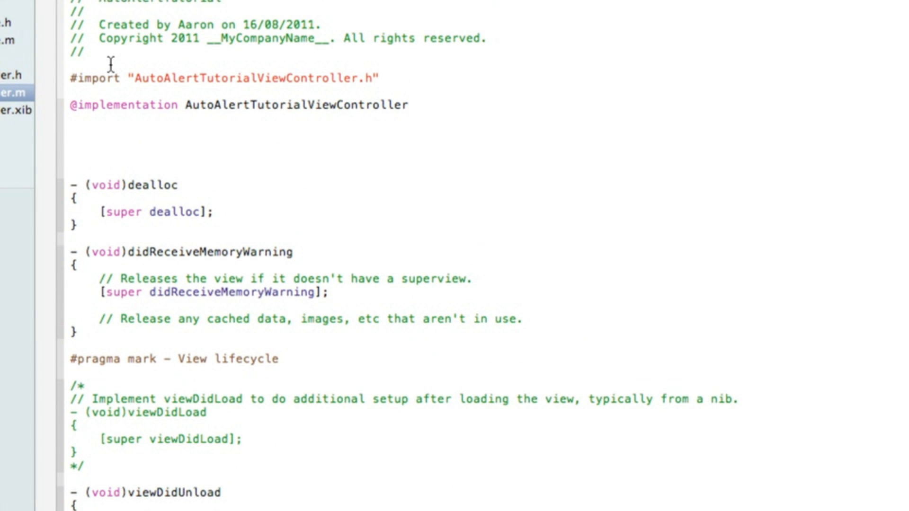
{"action": "type", "text": "-("}
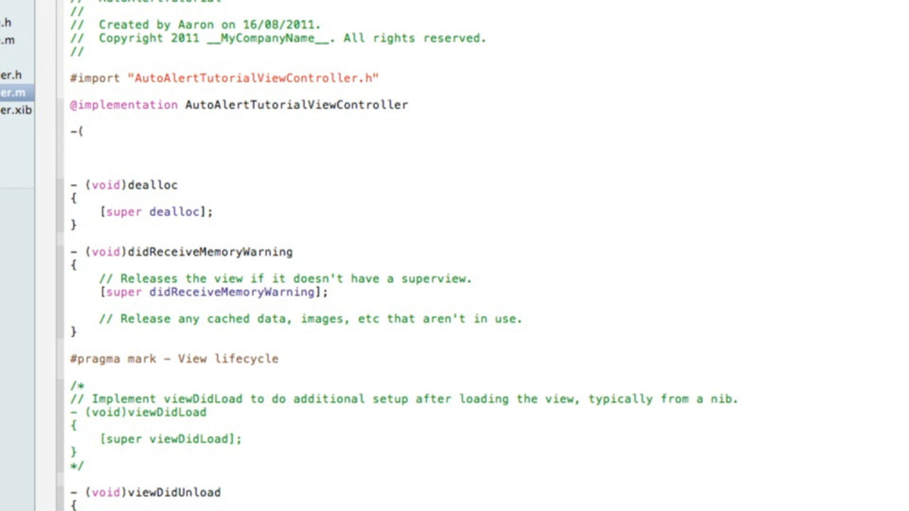
{"action": "type", "text": "void"}
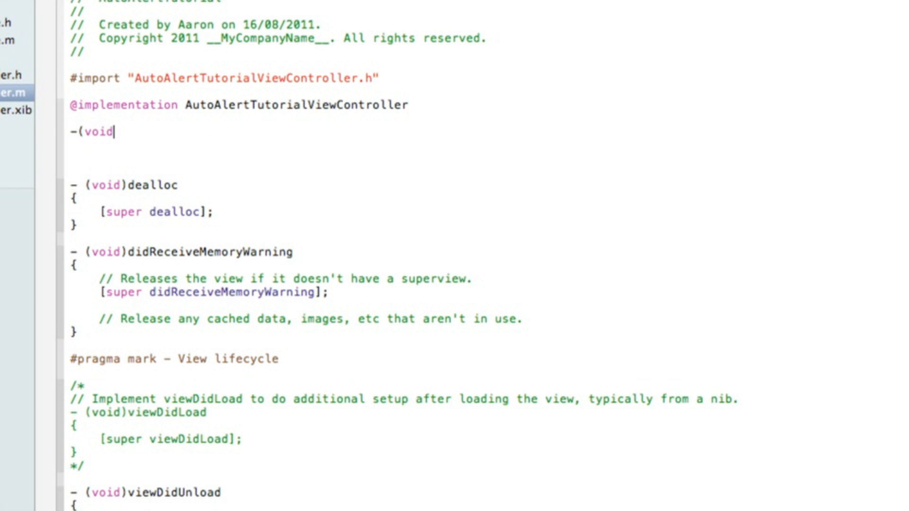
{"action": "type", "text": "aw"}
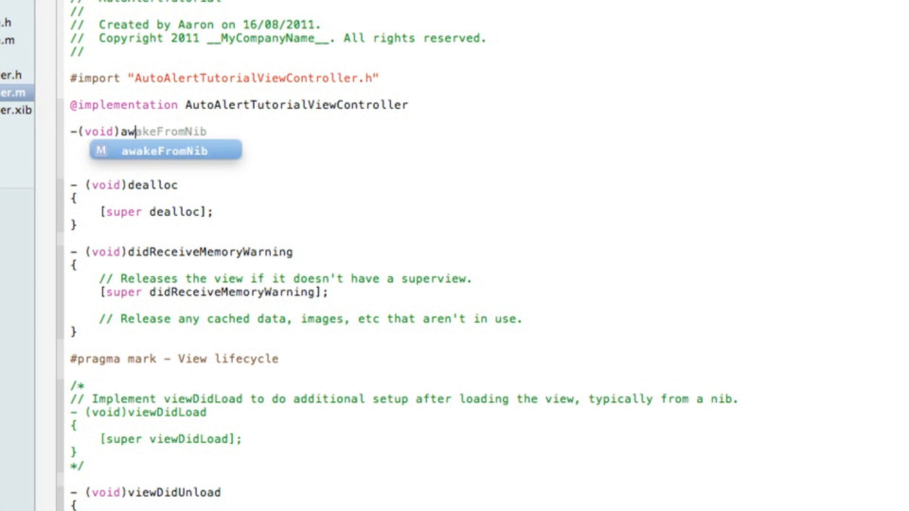
{"action": "key", "text": "Tab"}
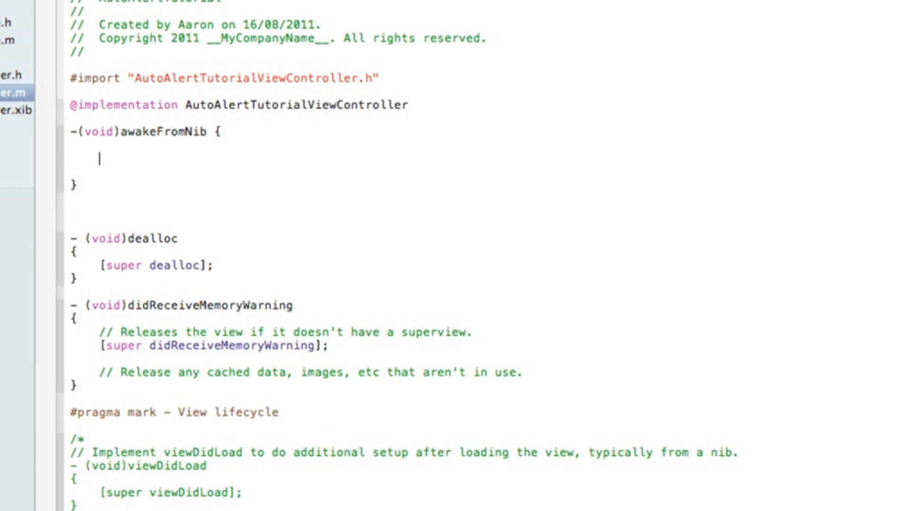
Step: Declare UIAlertView *alert = [[UIAlertView alloc] and begin the initWithTitle initializer
{"action": "type", "text": "UIAlertView *"}
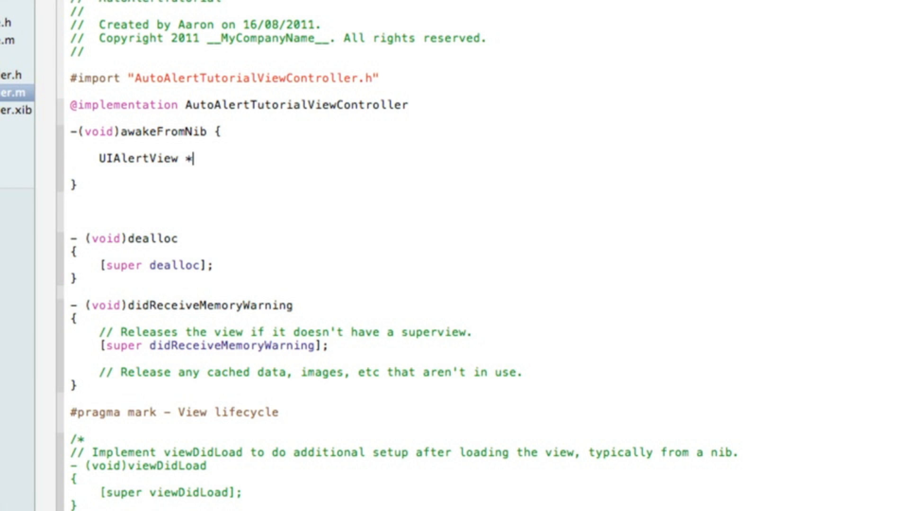
{"action": "type", "text": "alert"}
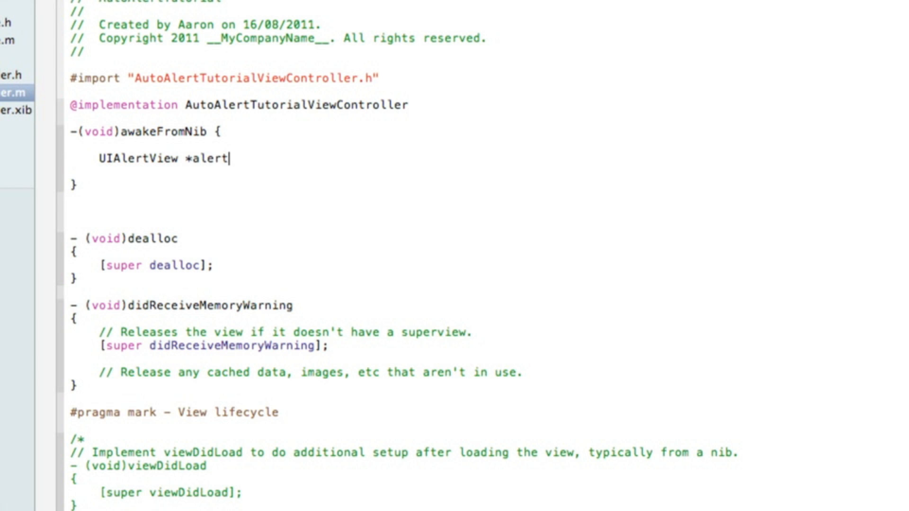
{"action": "type", "text": "\" \""}
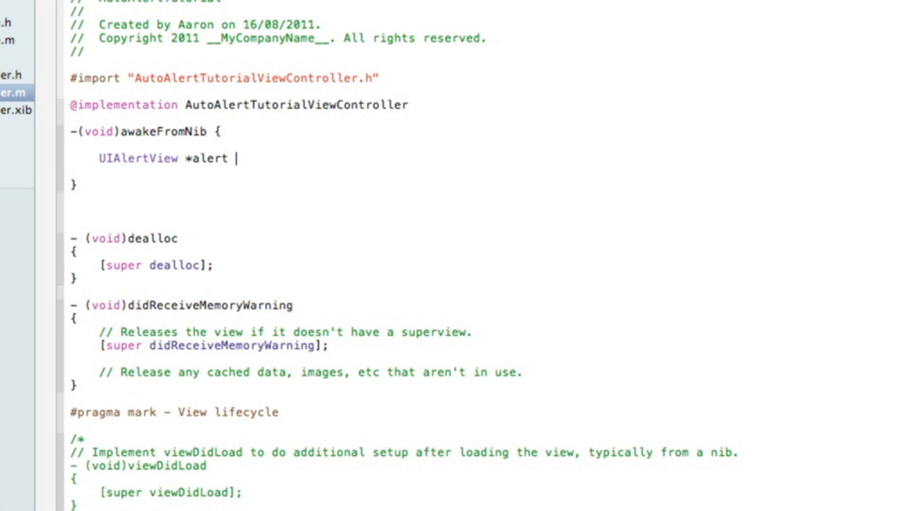
{"action": "type", "text": "="}
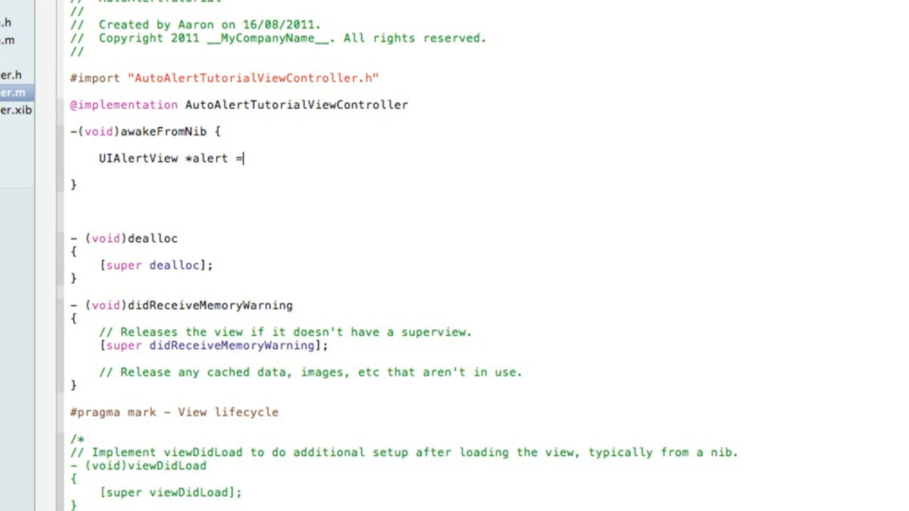
{"action": "type", "text": "[["}
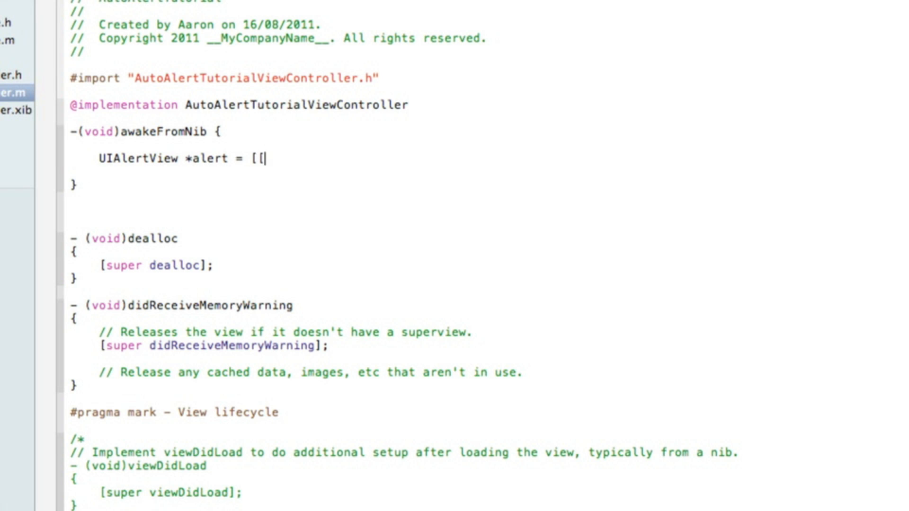
{"action": "type", "text": "UIAlertView"}
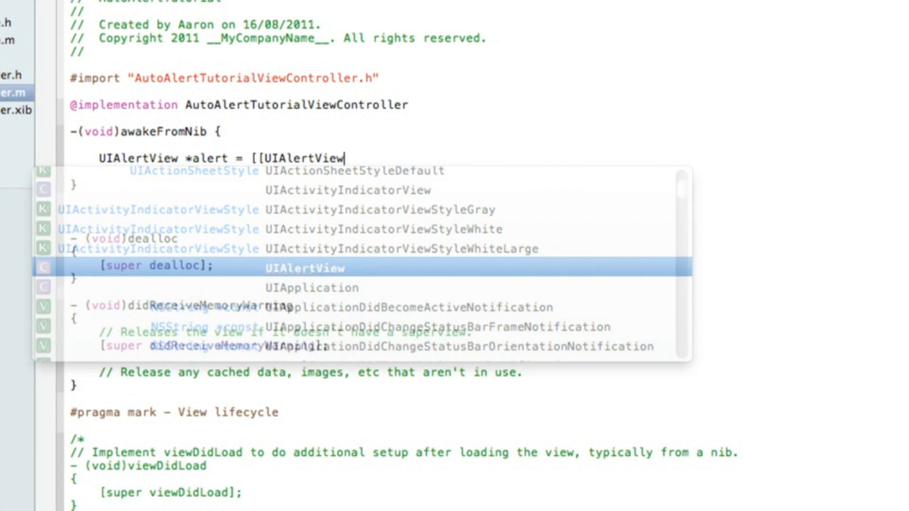
{"action": "type", "text": "alloc"}
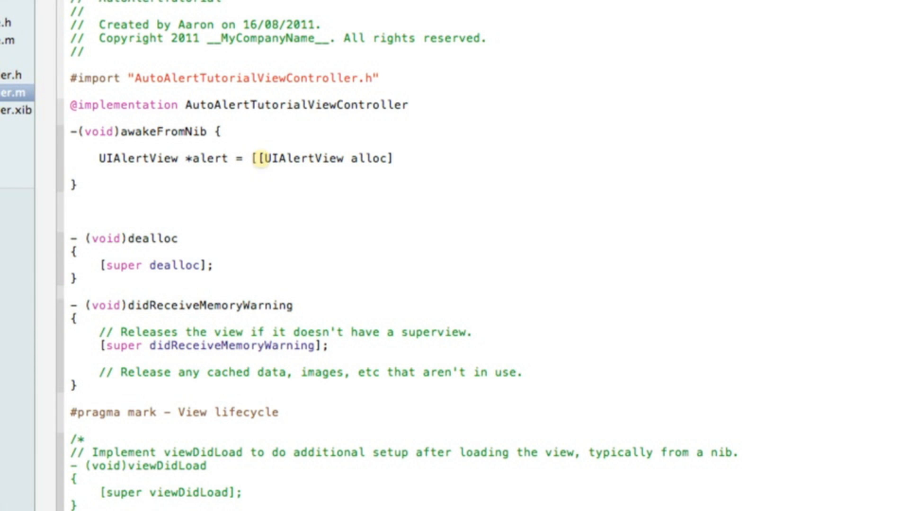
{"action": "key", "text": "Return"}
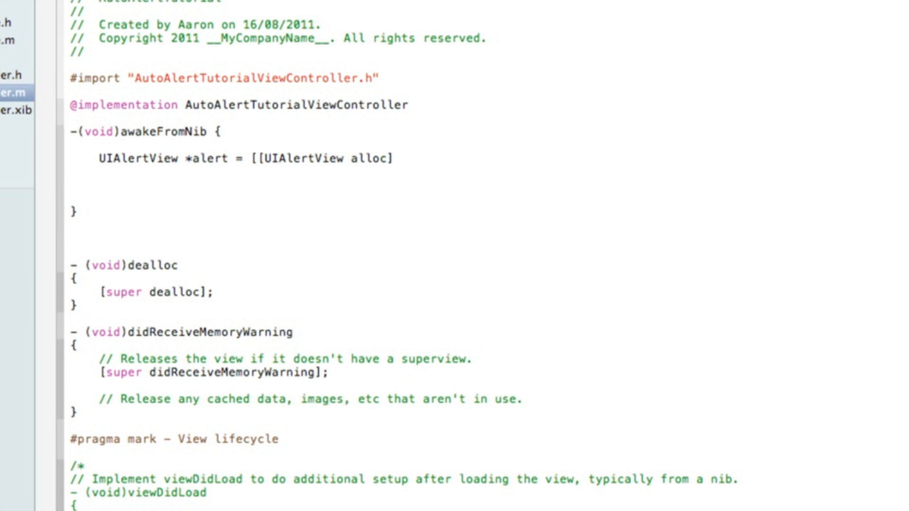
{"action": "type", "text": "init"}
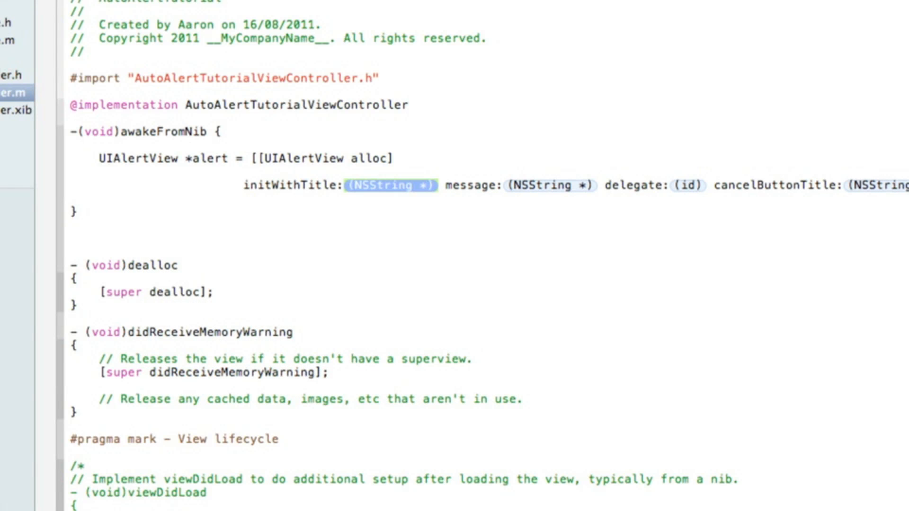
Step: Fill in the alert title @"Title" and message @"This is the message"
{"action": "type", "text": "@"}
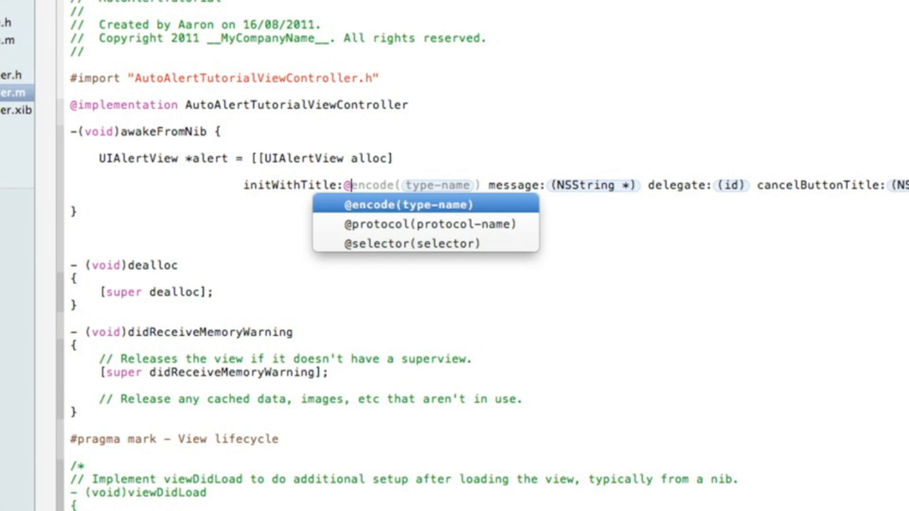
{"action": "type", "text": "\""}
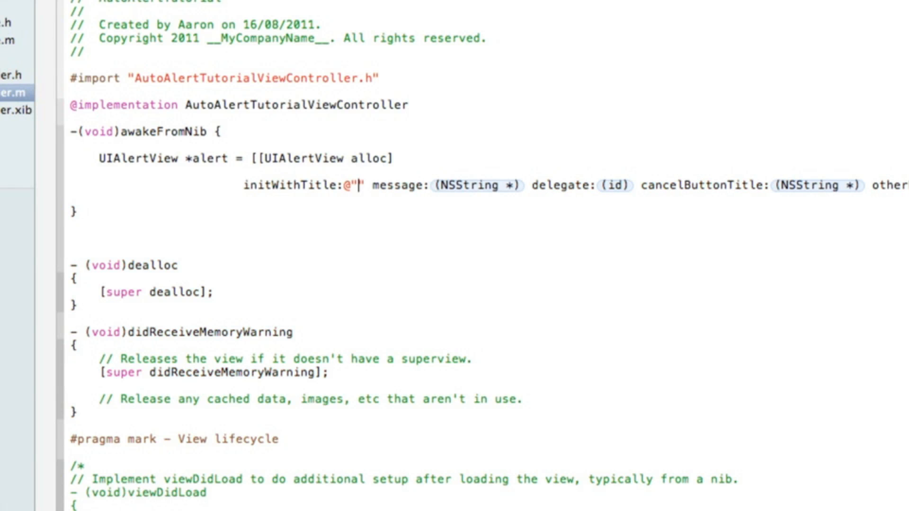
{"action": "type", "text": "Tti"}
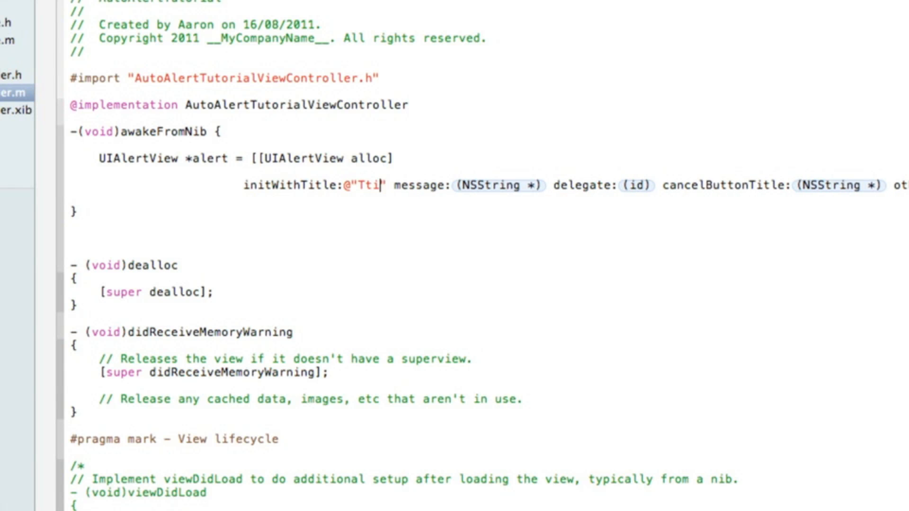
{"action": "type", "text": "le:@\"Title\""}
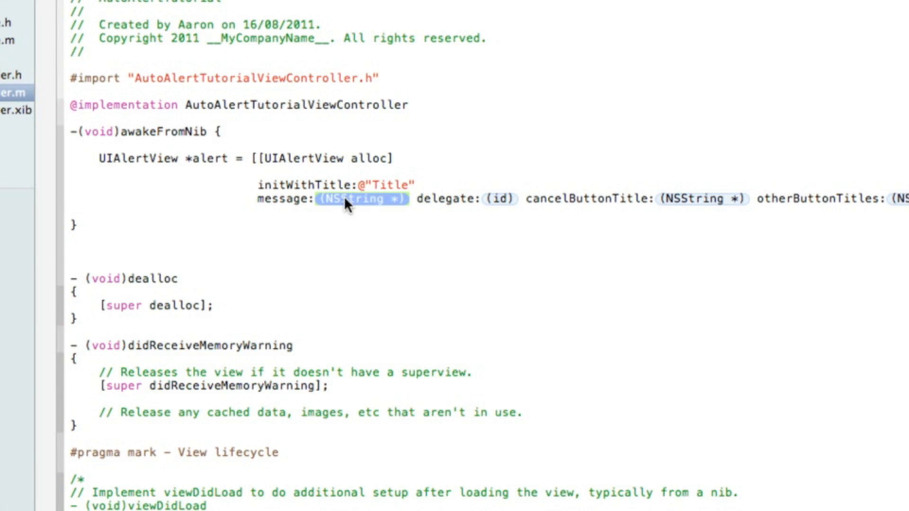
{"action": "type", "text": "@\"\""}
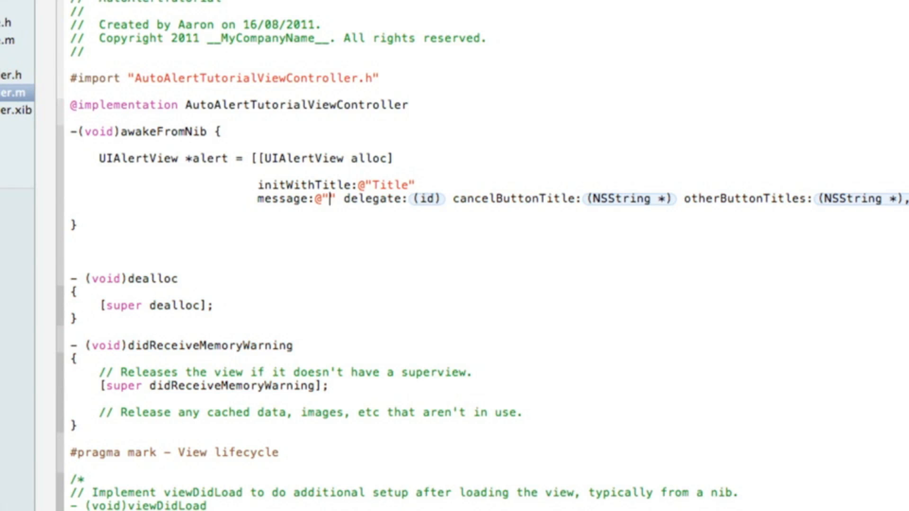
{"action": "type", "text": "This"}
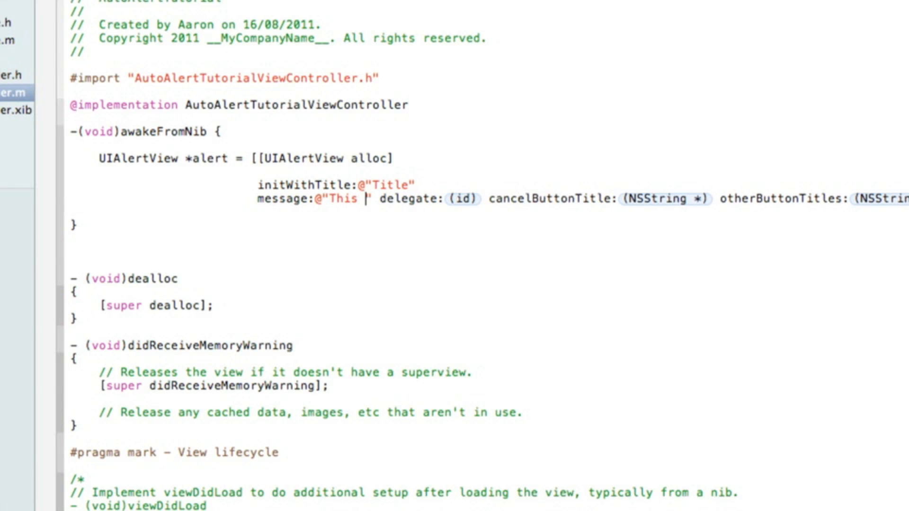
{"action": "type", "text": "is the messag"}
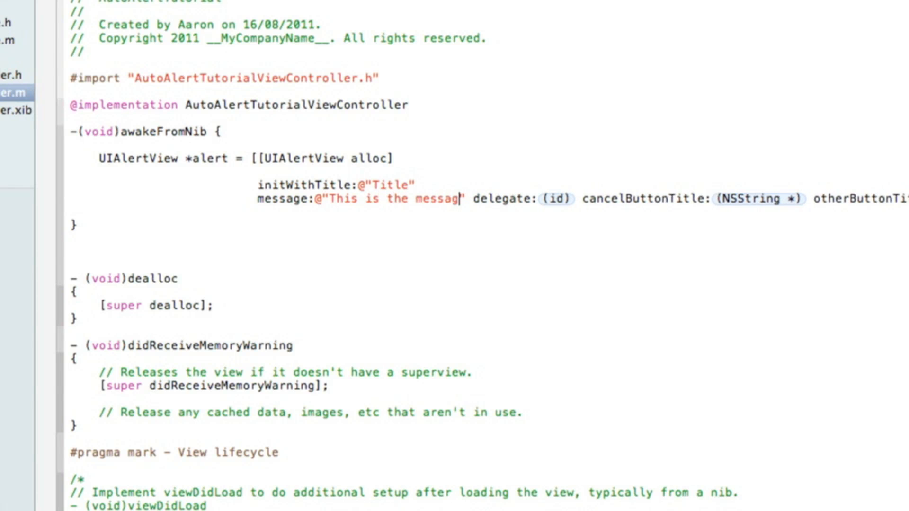
{"action": "type", "text": "essage:@\"This is the message\""}
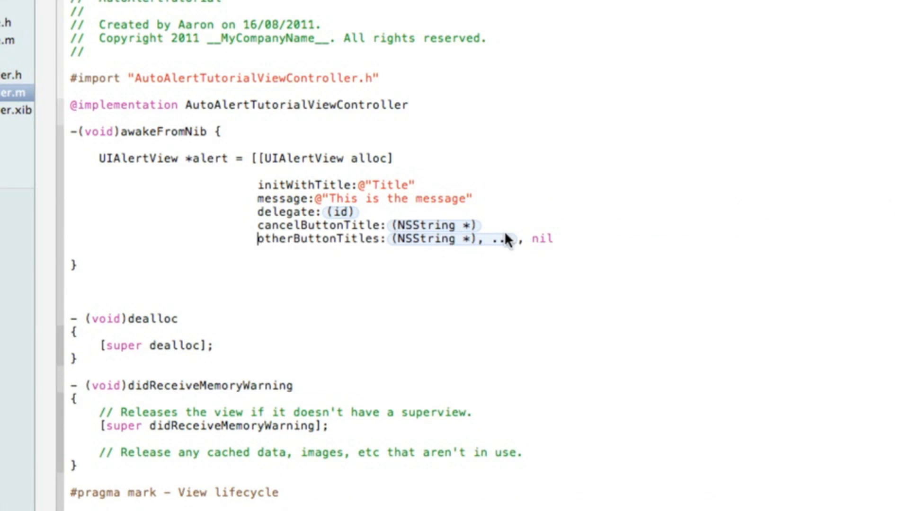
Step: Set delegate to nil, cancel button to @"Dismiss", other buttons nil, and close with ];
{"action": "double_click", "coordinate": [339, 212]}
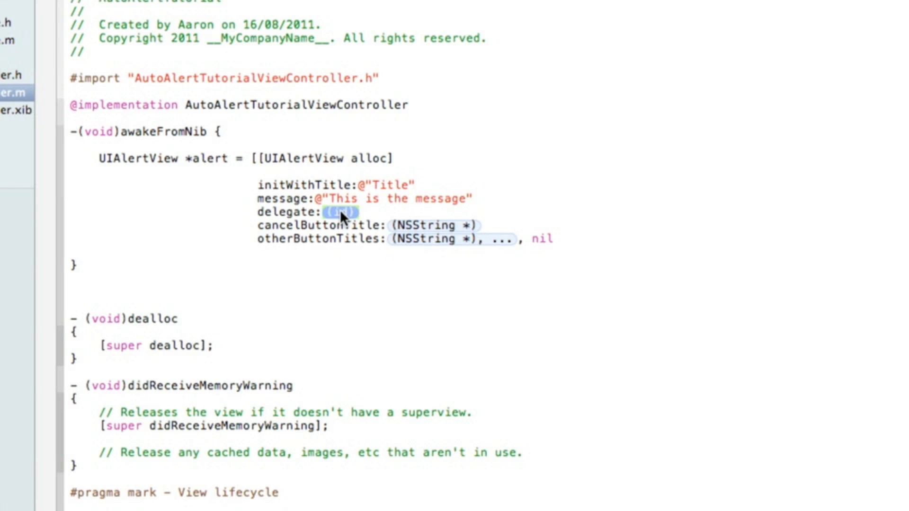
{"action": "type", "text": "nil"}
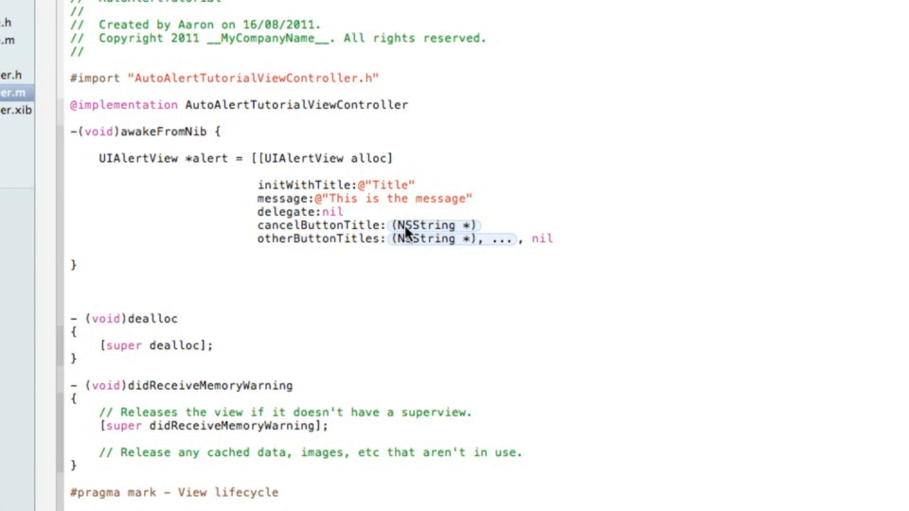
{"action": "left_click", "coordinate": [433, 225]}
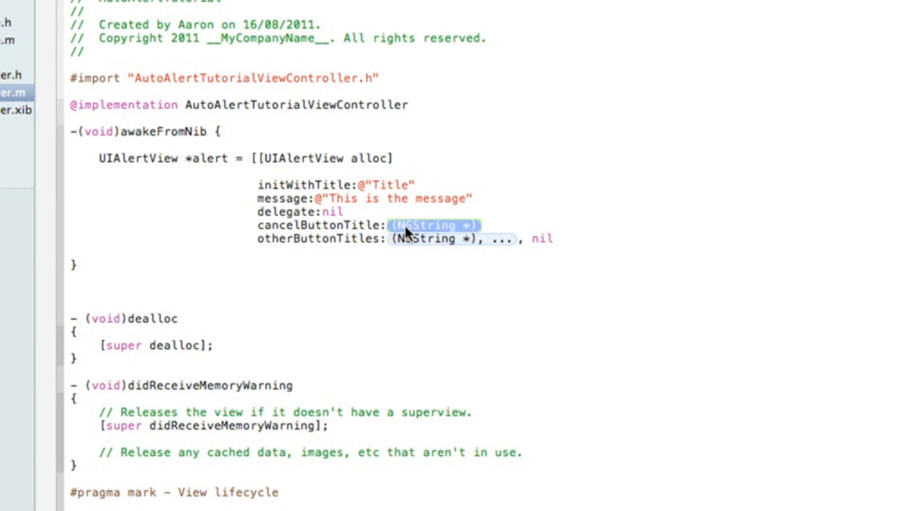
{"action": "type", "text": "@\"\""}
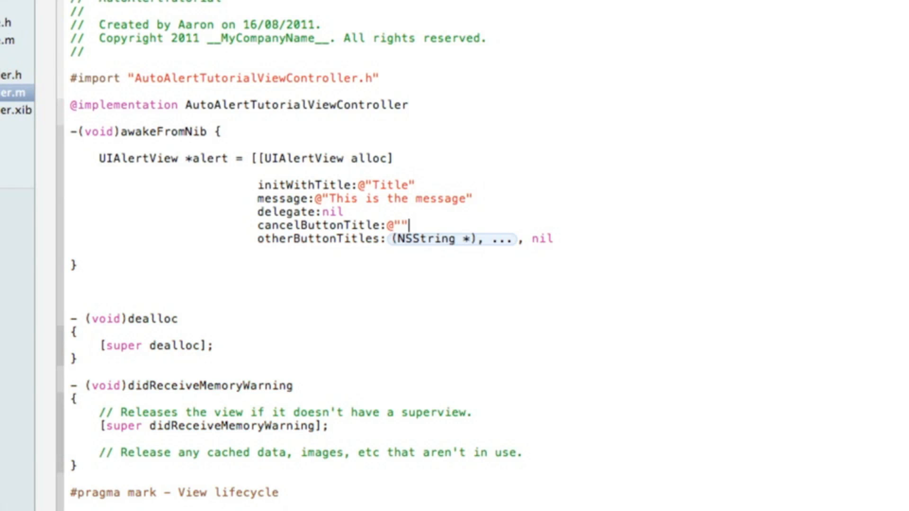
{"action": "type", "text": "Dismiss"}
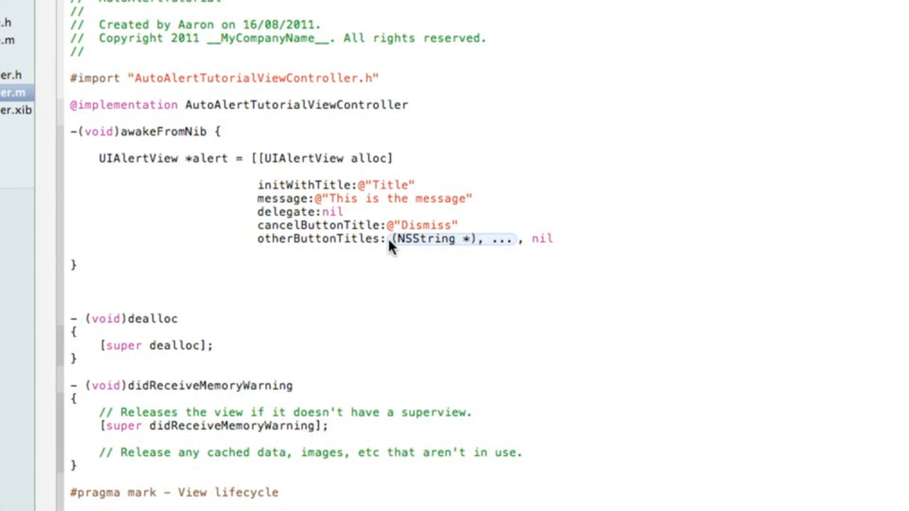
{"action": "double_click", "coordinate": [452, 239]}
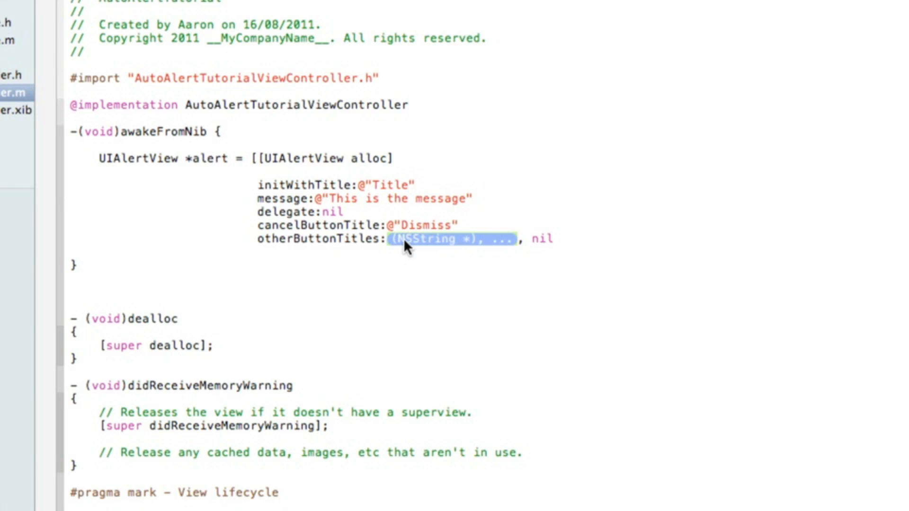
{"action": "type", "text": "nil"}
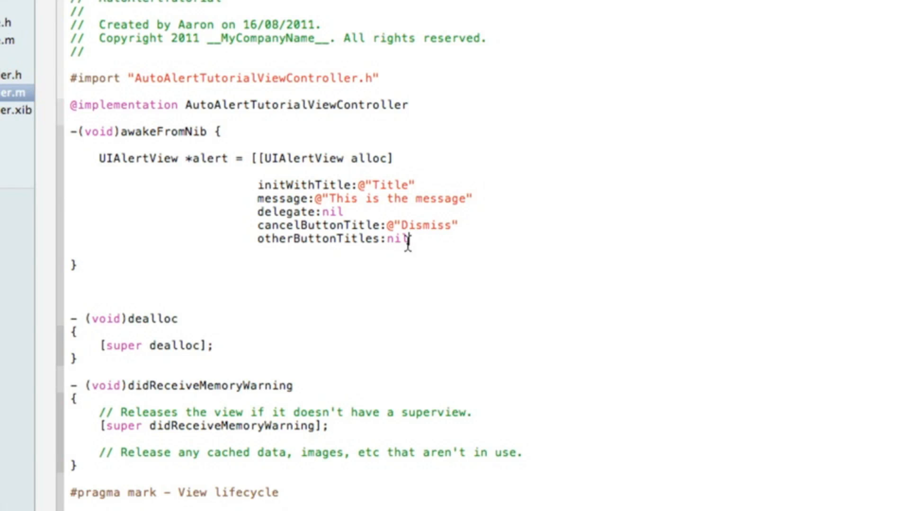
{"action": "type", "text": "];"}
{"action": "type", "text": "[alert"}
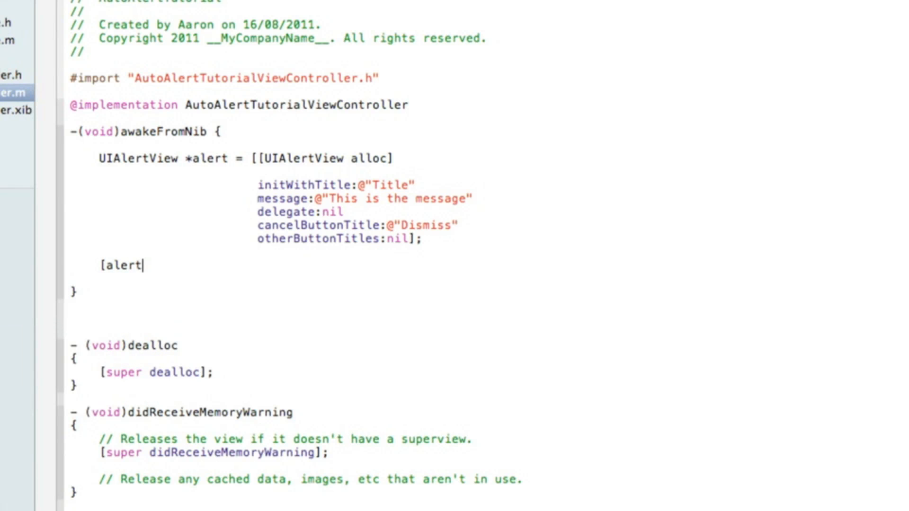
Step: Add [alert show]; followed by [alert release]; in awakeFromNib
{"action": "type", "text": "show"}
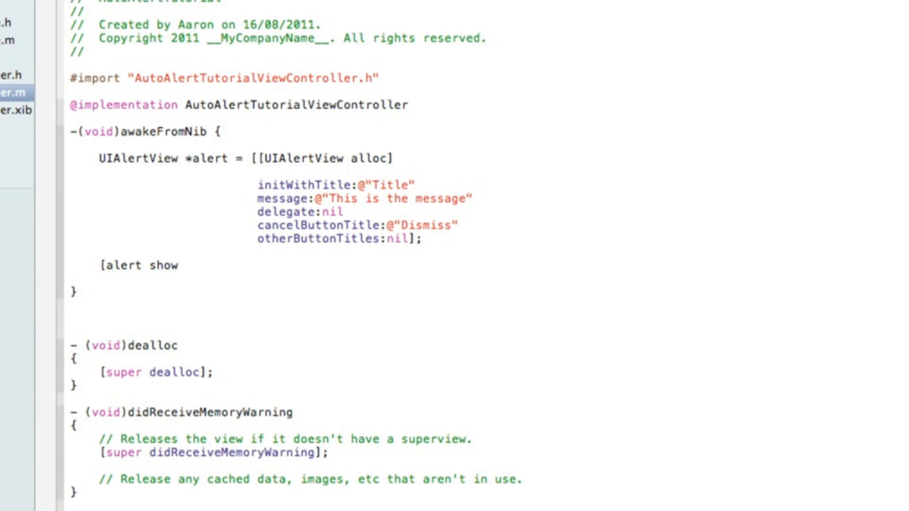
{"action": "type", "text": "];"}
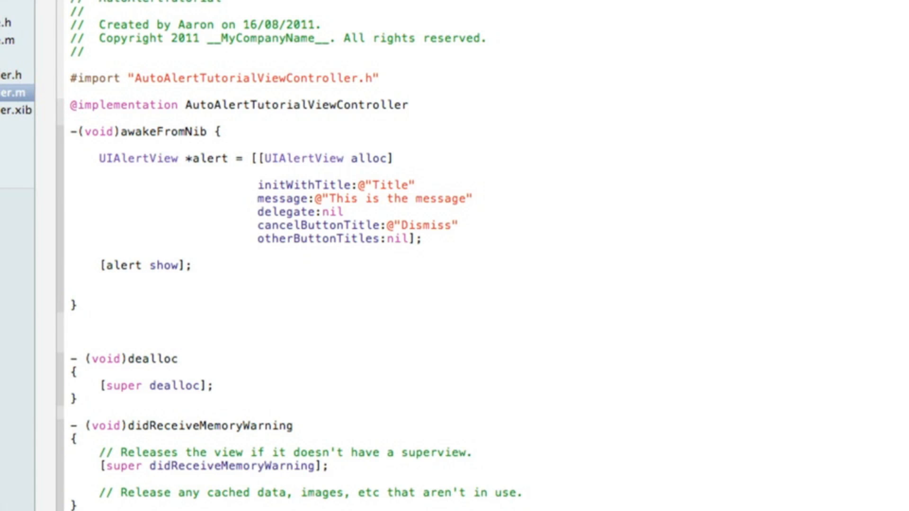
{"action": "type", "text": "[alert release]"}
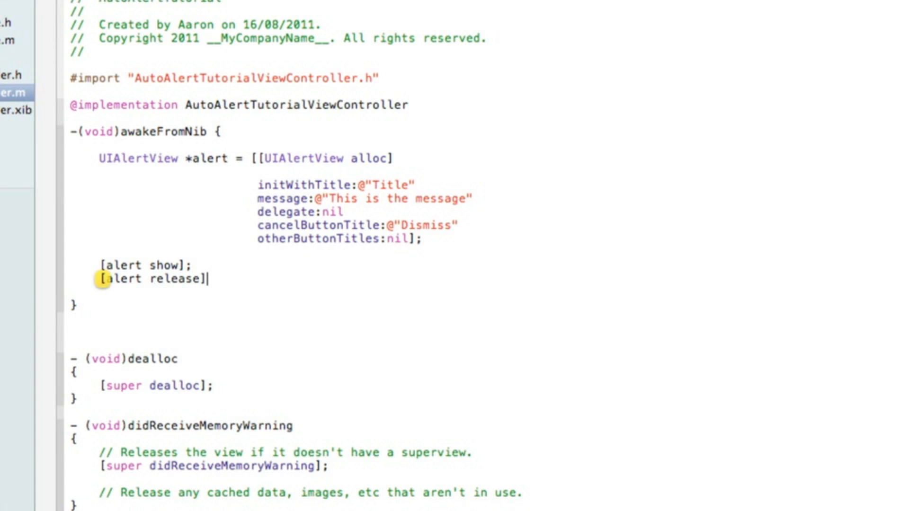
{"action": "type", "text": ";"}
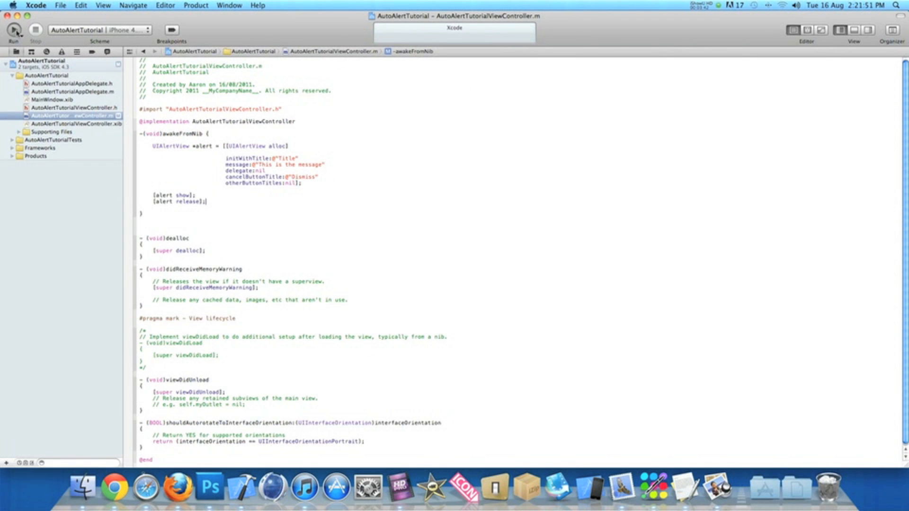
Step: Build and run AutoAlertTutorial in the iOS Simulator
{"action": "left_click", "coordinate": [13, 30]}
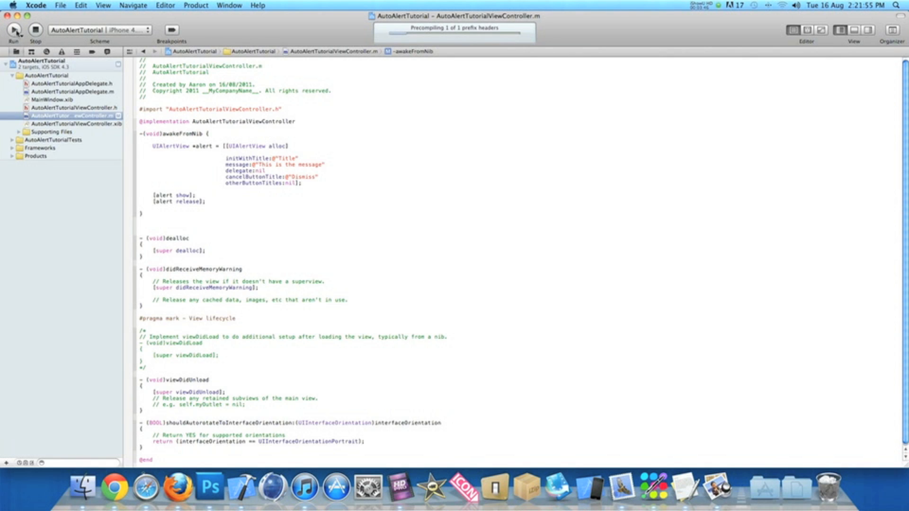
{"action": "left_click", "coordinate": [14, 30]}
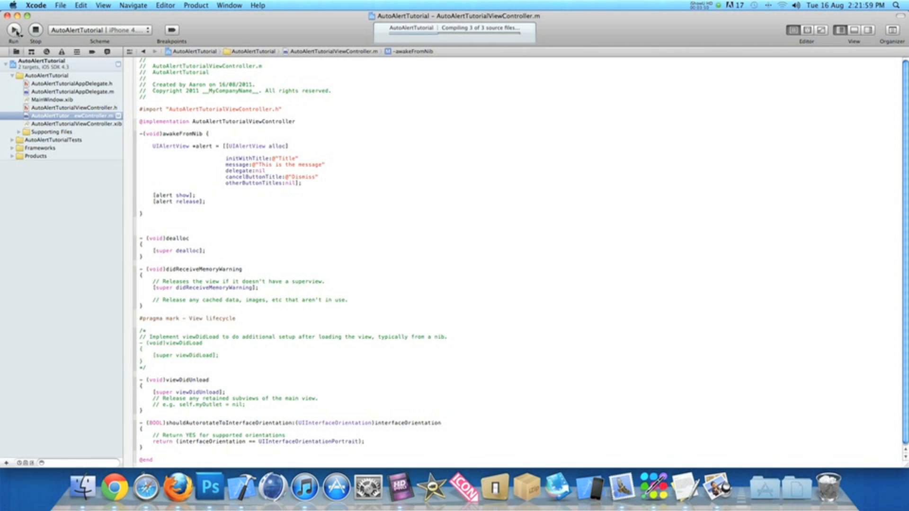
{"action": "left_click", "coordinate": [207, 201]}
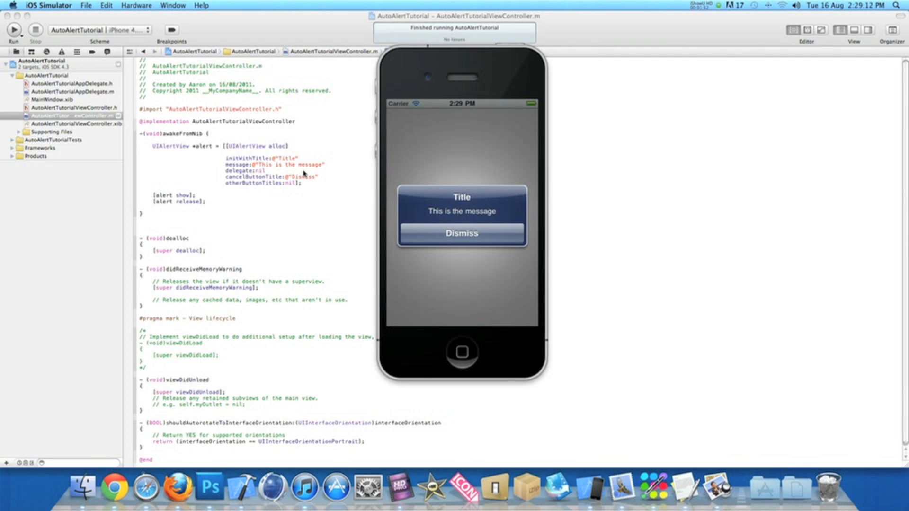
Step: Dismiss the 'Title' alert in the running app
{"action": "left_click", "coordinate": [461, 232]}
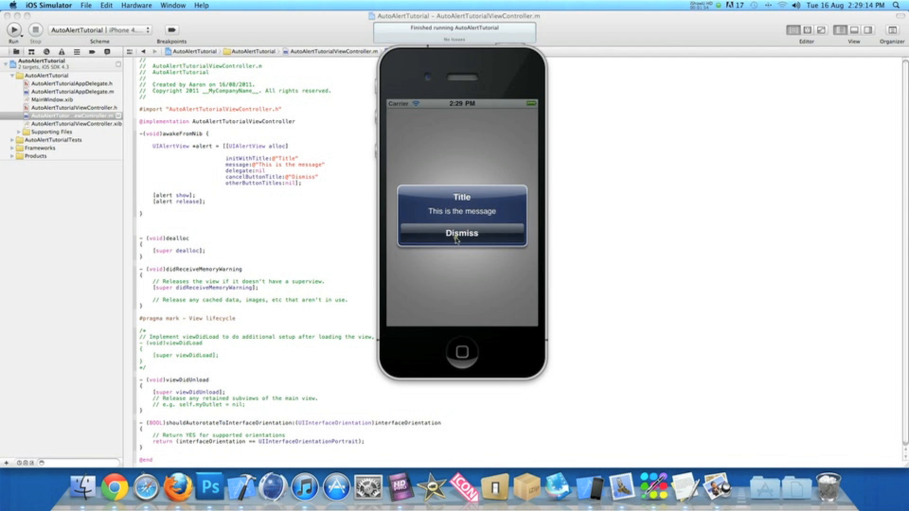
{"action": "left_click", "coordinate": [461, 232]}
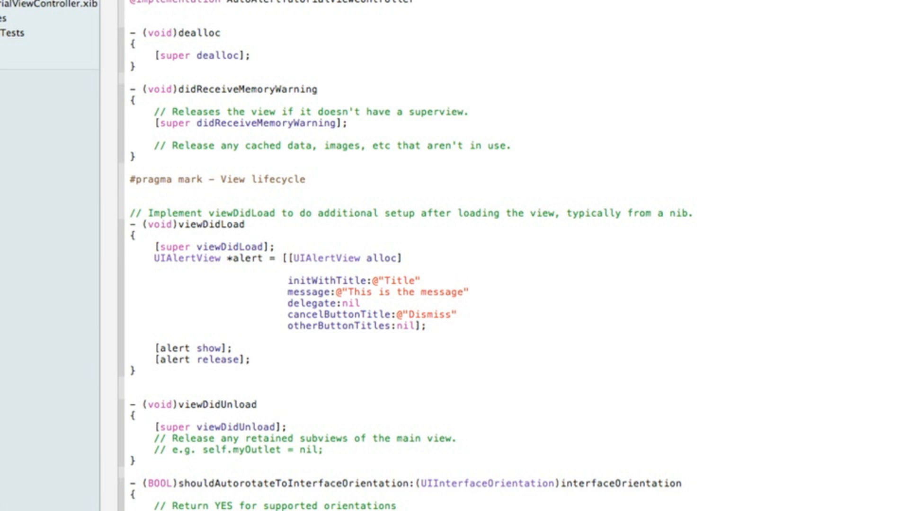
Step: Relocate the alert, show and release code into viewDidLoad after [super viewDidLoad]
{"action": "left_click", "coordinate": [250, 359]}
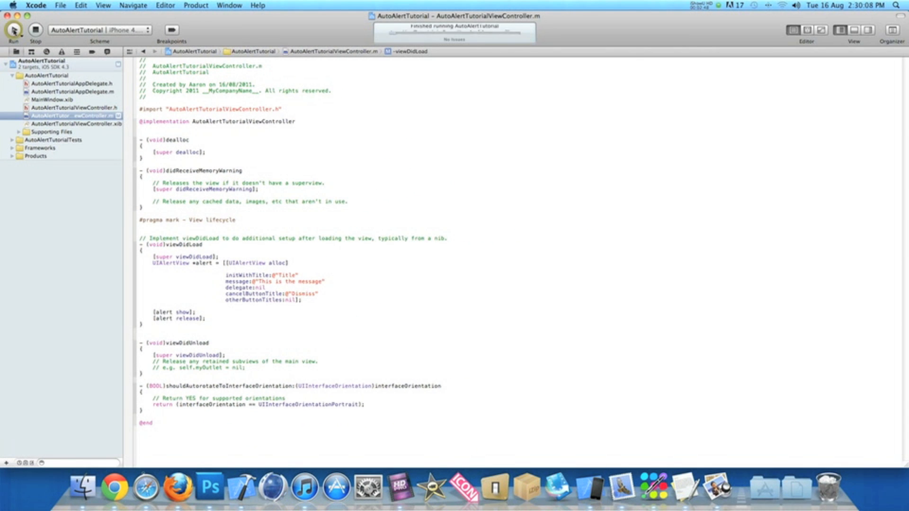
Step: Rebuild and run the updated AutoAlertTutorial app in the iOS Simulator
{"action": "left_click", "coordinate": [13, 29]}
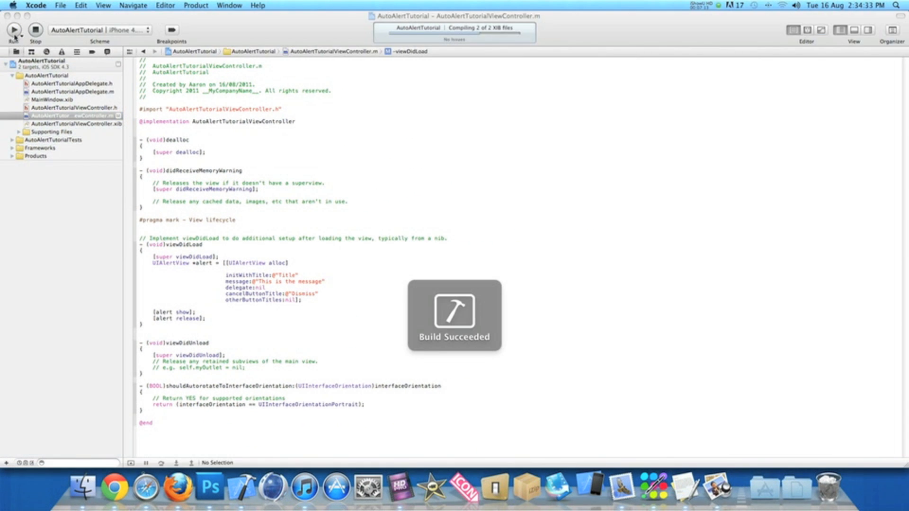
{"action": "left_click", "coordinate": [14, 30]}
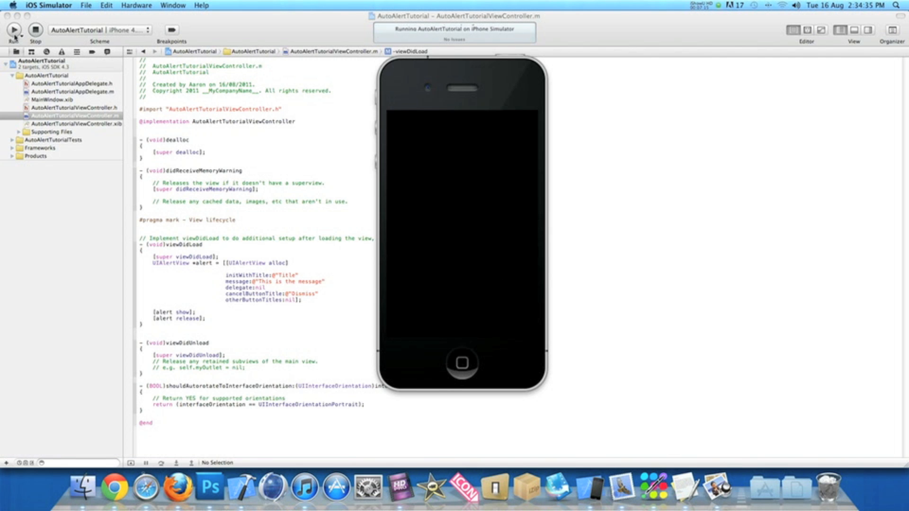